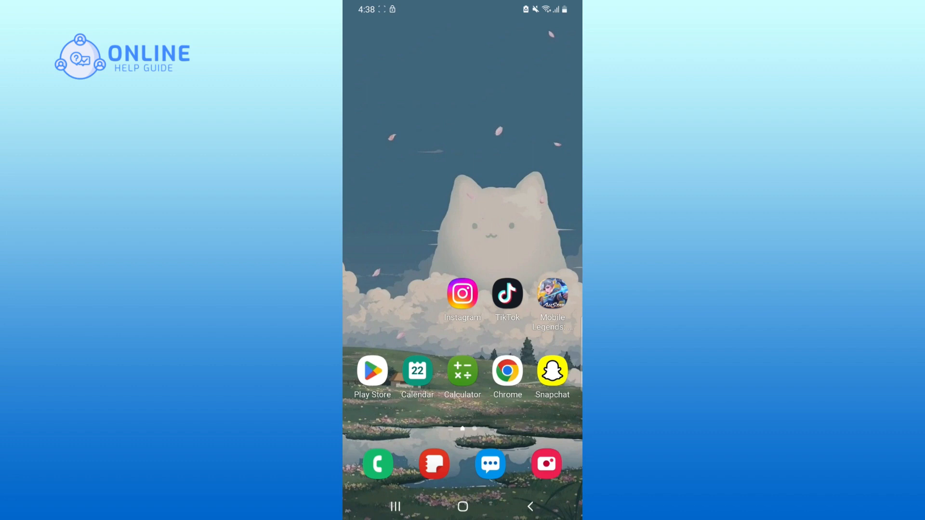
# Step: Launch Instagram from its home-screen icon to show the home feed
pyautogui.click(462, 294)
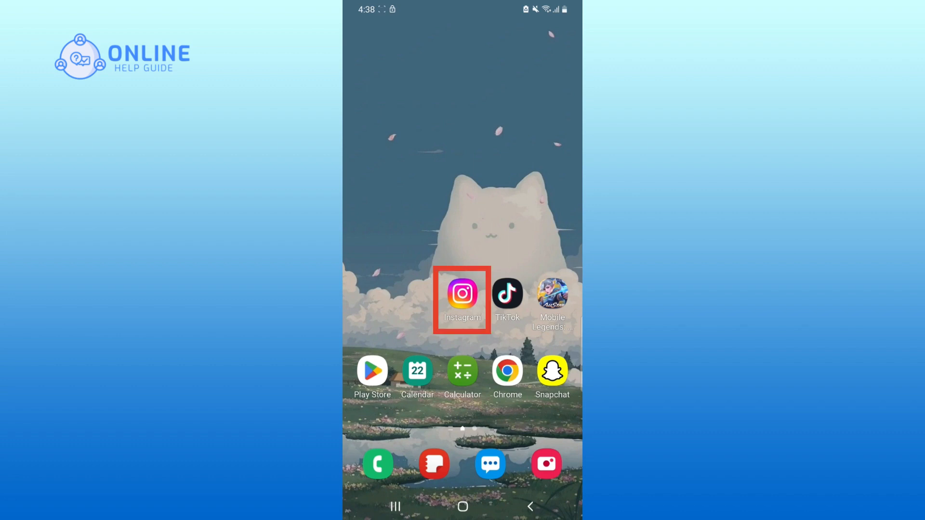
pyautogui.click(462, 295)
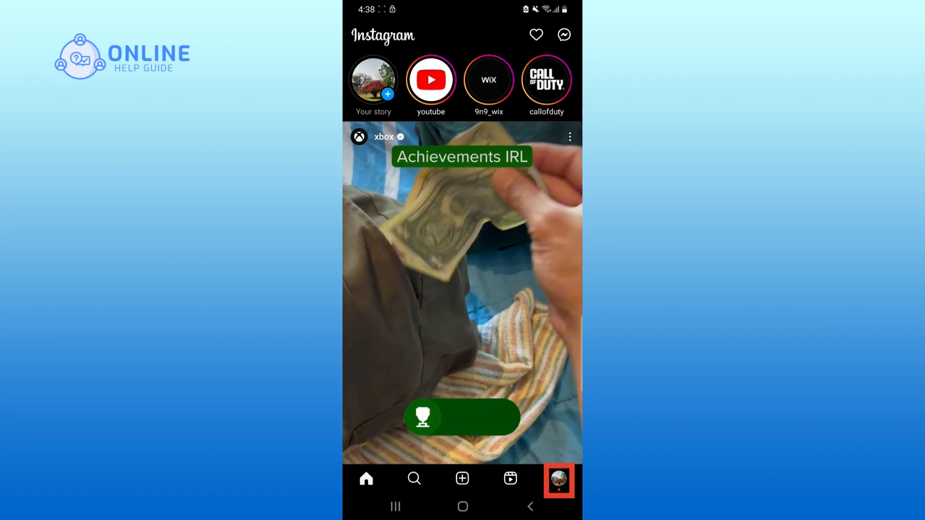
# Step: From your profile's menu, open Settings and privacy
pyautogui.click(558, 478)
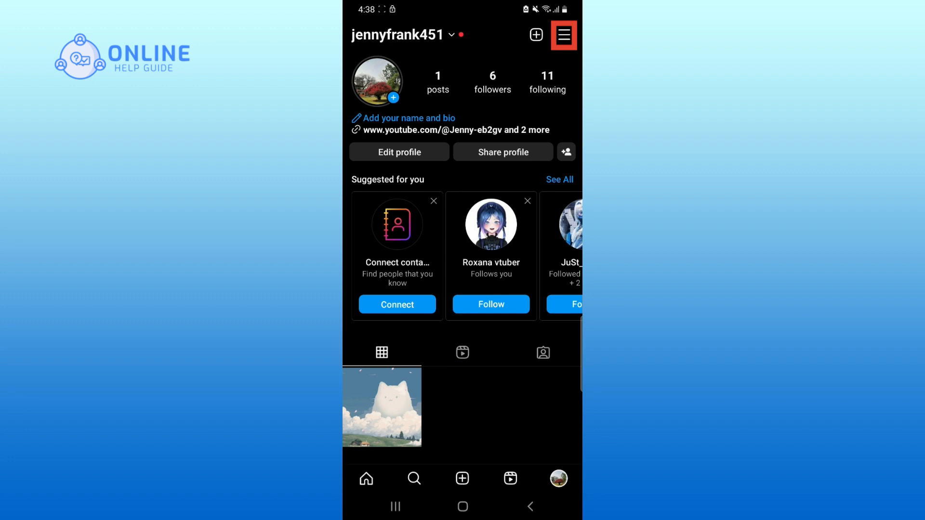
pyautogui.click(565, 34)
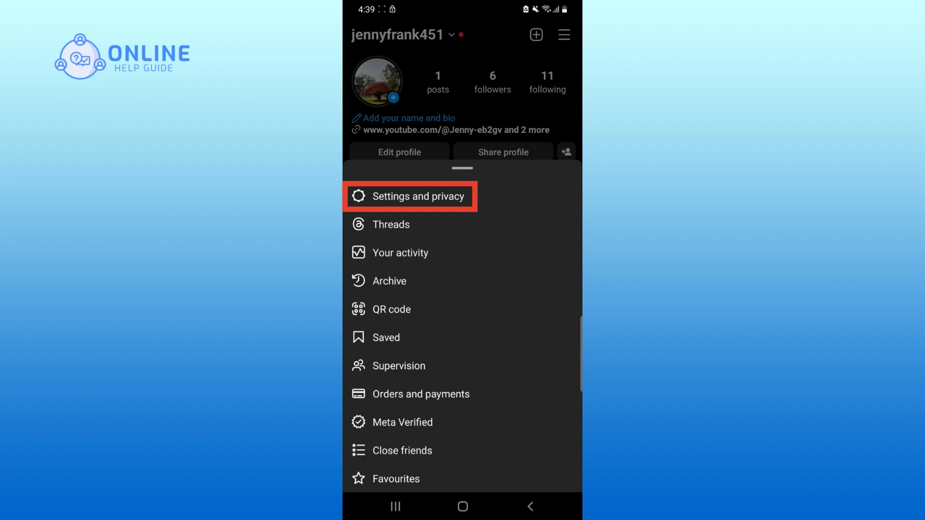
pyautogui.click(419, 196)
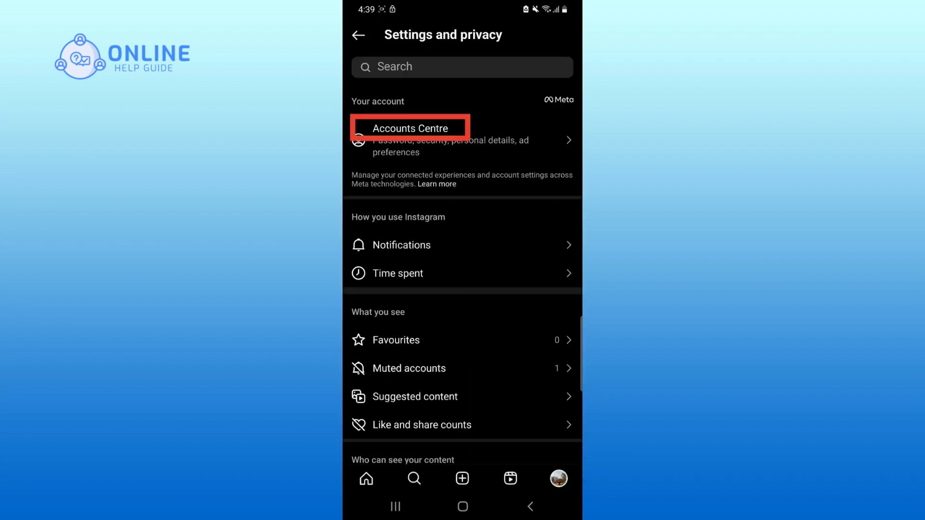
# Step: Go through Accounts Centre, Personal details and Account ownership and control to Deactivation or deletion
pyautogui.click(410, 128)
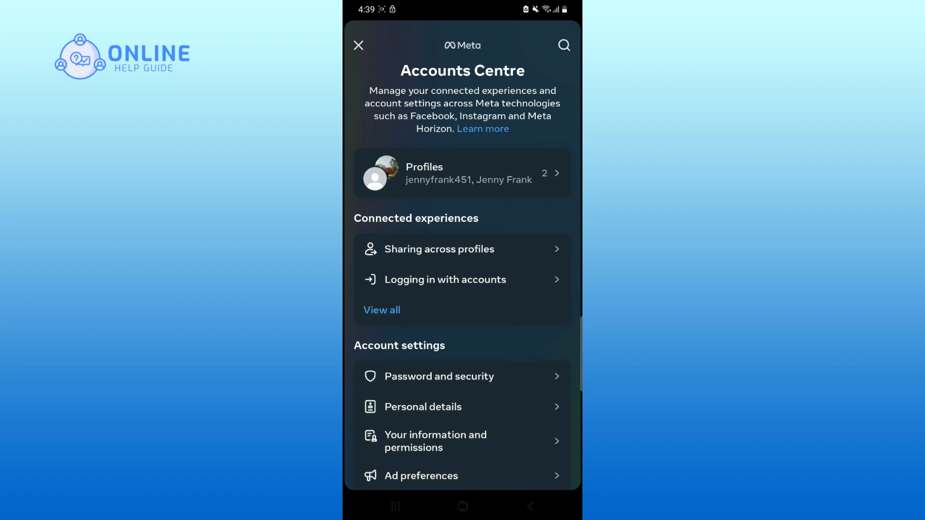
pyautogui.click(415, 407)
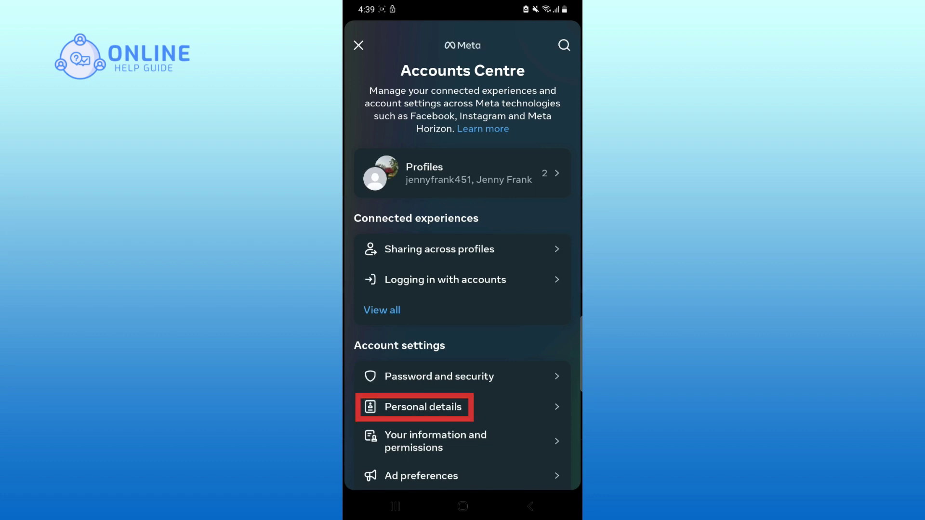
pyautogui.click(422, 407)
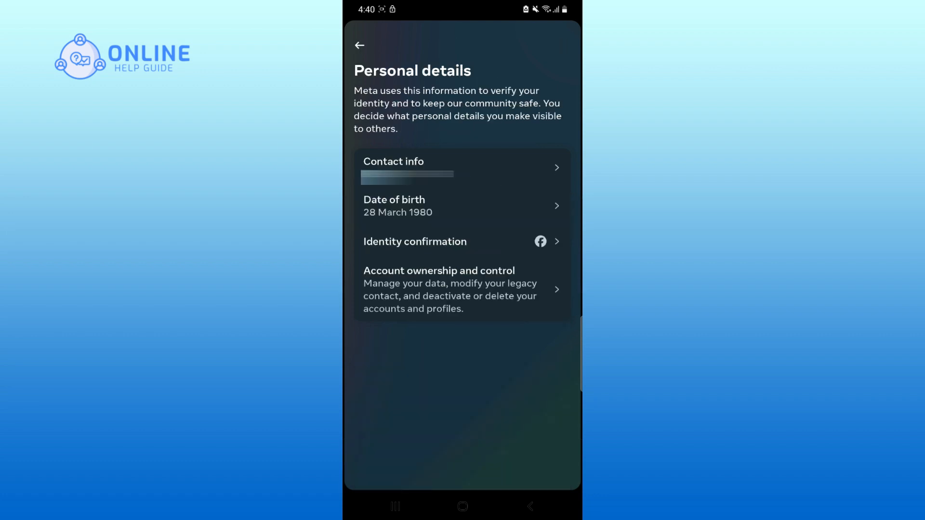
pyautogui.click(438, 270)
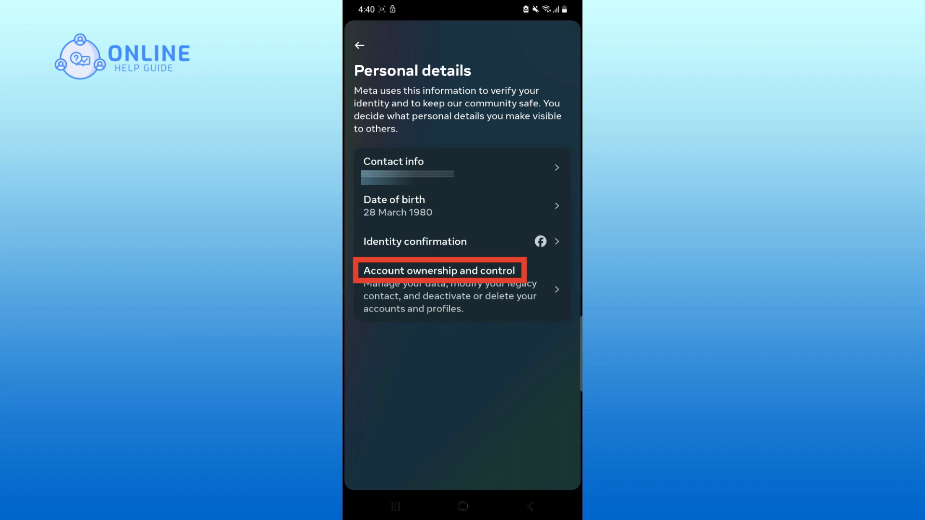
pyautogui.click(439, 270)
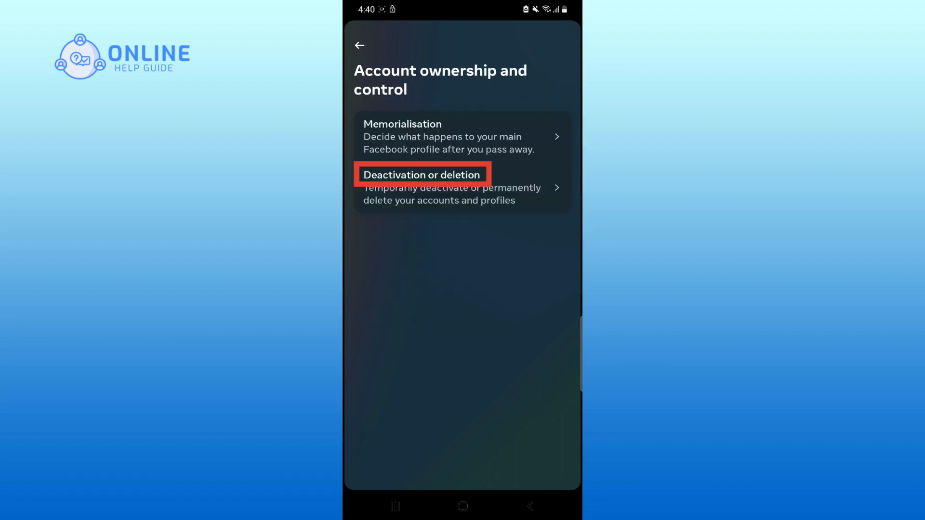
pyautogui.click(422, 175)
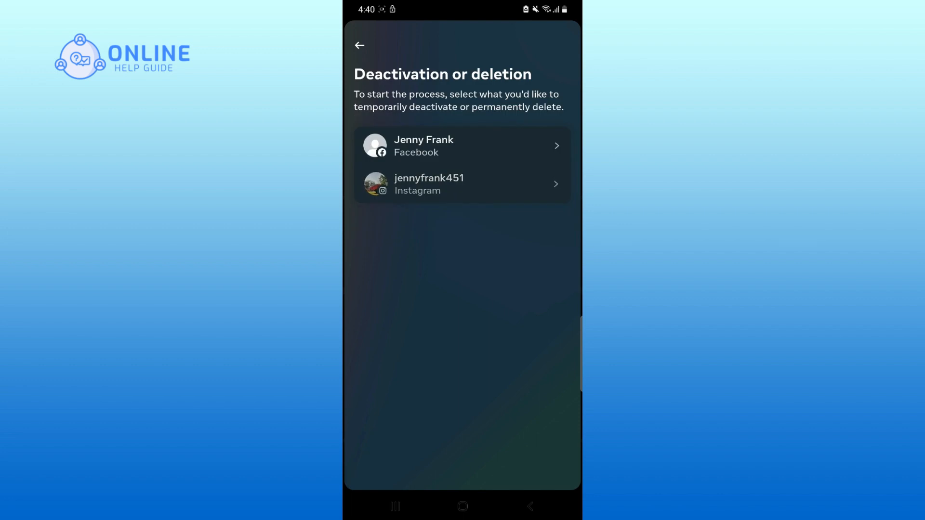
# Step: Choose Deactivate account for the Instagram profile and re-enter the password to continue
pyautogui.click(461, 184)
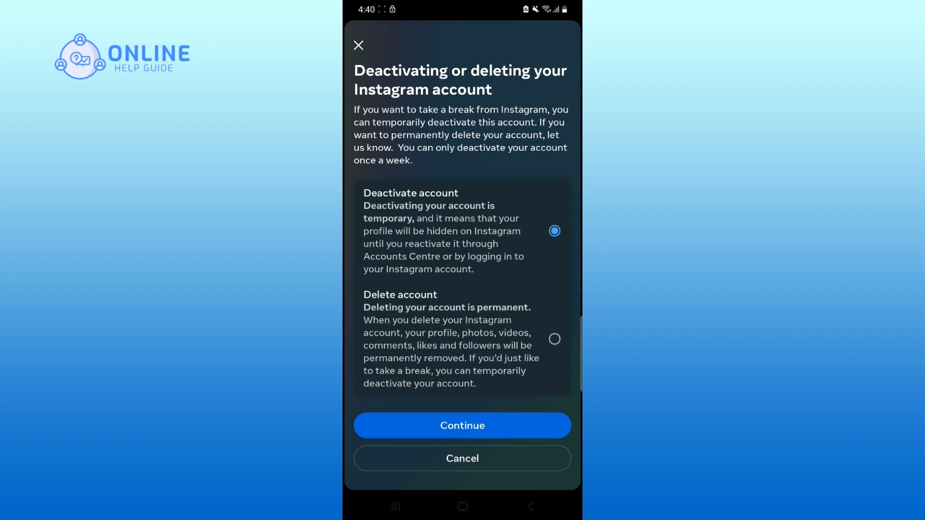
pyautogui.click(555, 339)
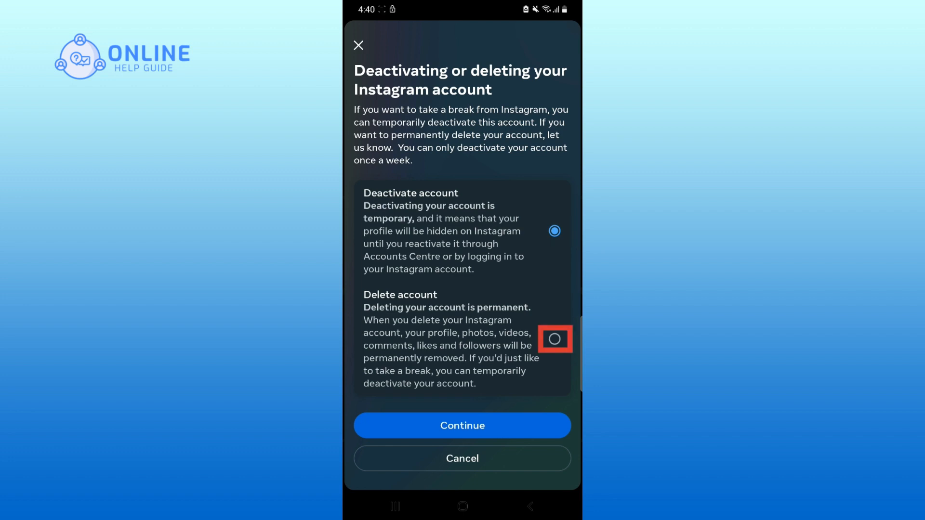
pyautogui.click(462, 425)
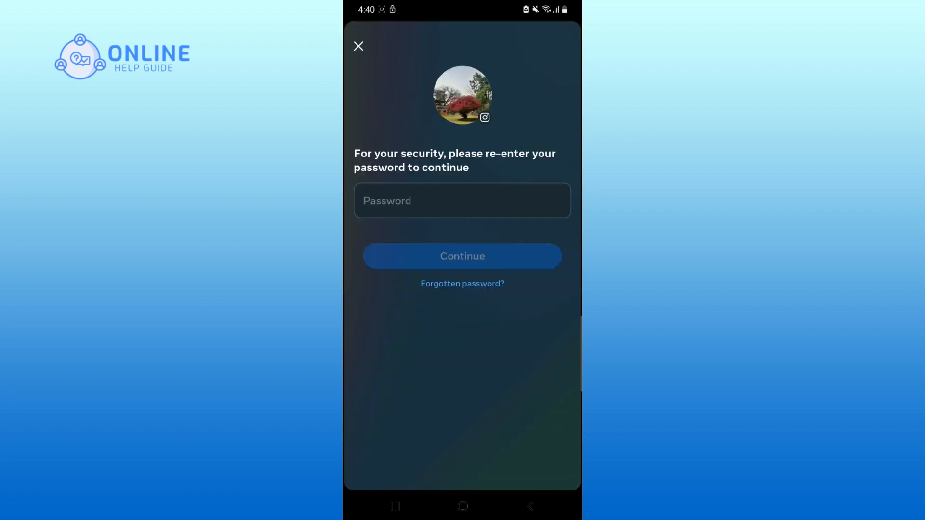
pyautogui.click(462, 201)
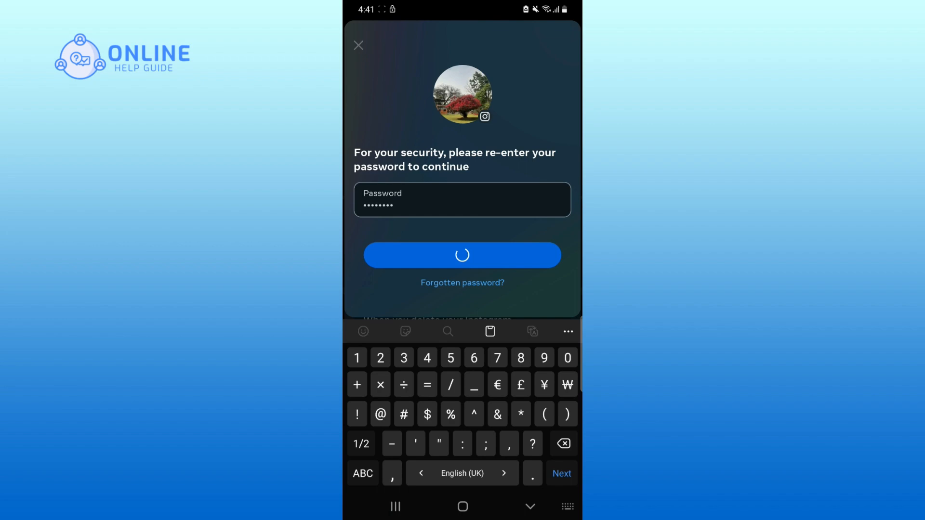
pyautogui.click(462, 255)
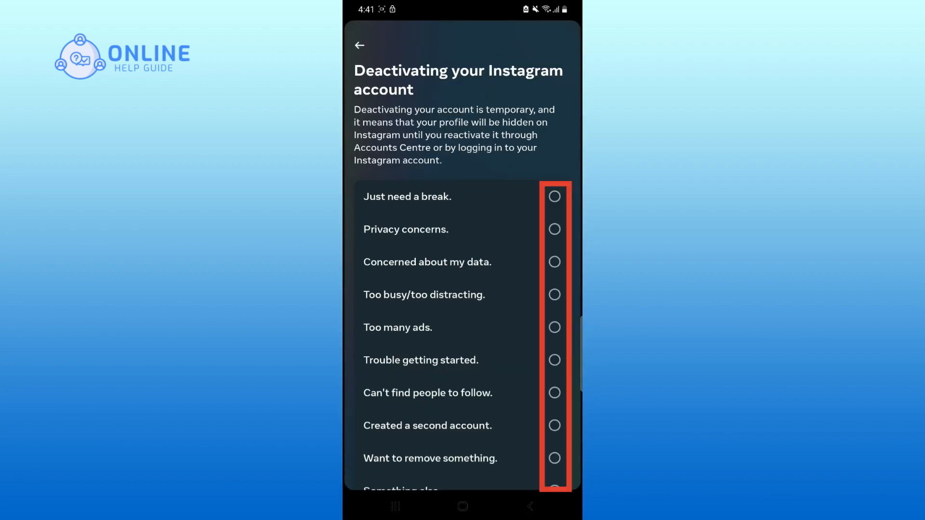
# Step: Pick 'Just need a break.' as the reason and confirm Deactivate account
pyautogui.scroll(-3)
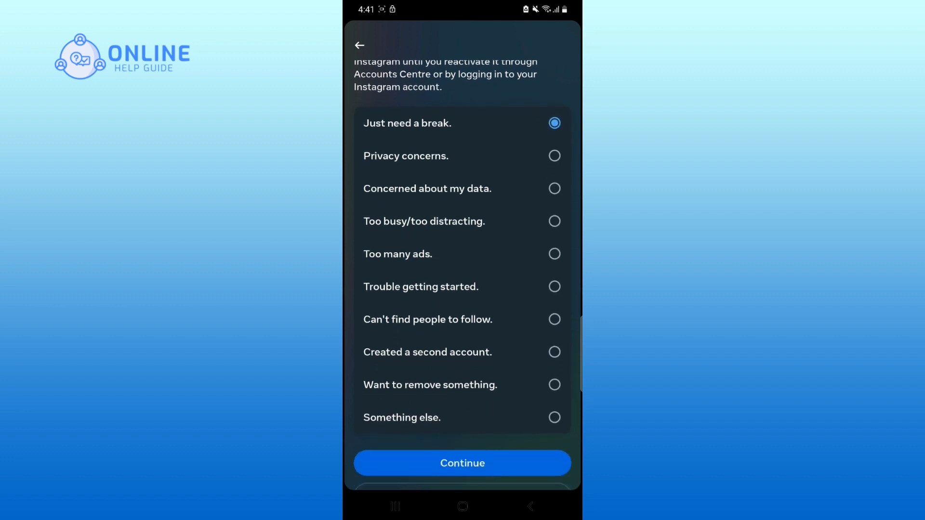
pyautogui.click(462, 463)
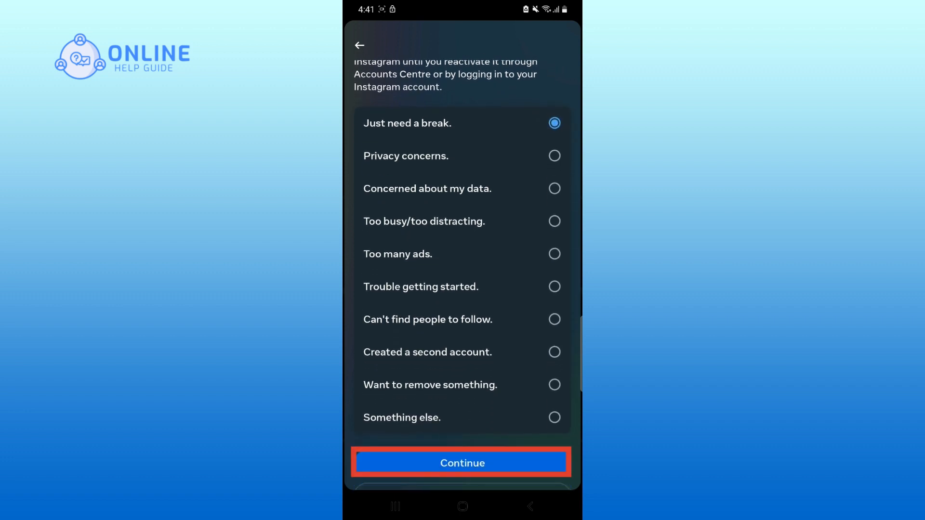
pyautogui.click(462, 462)
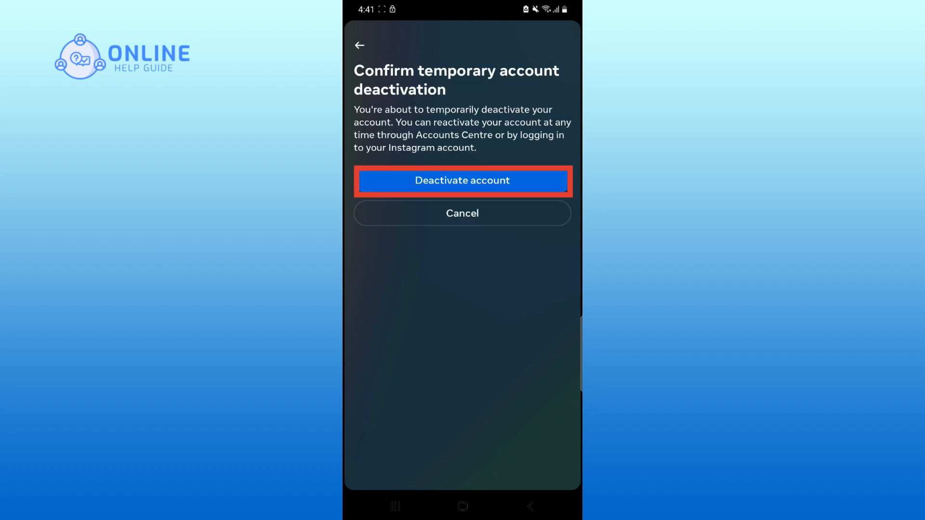
pyautogui.click(462, 181)
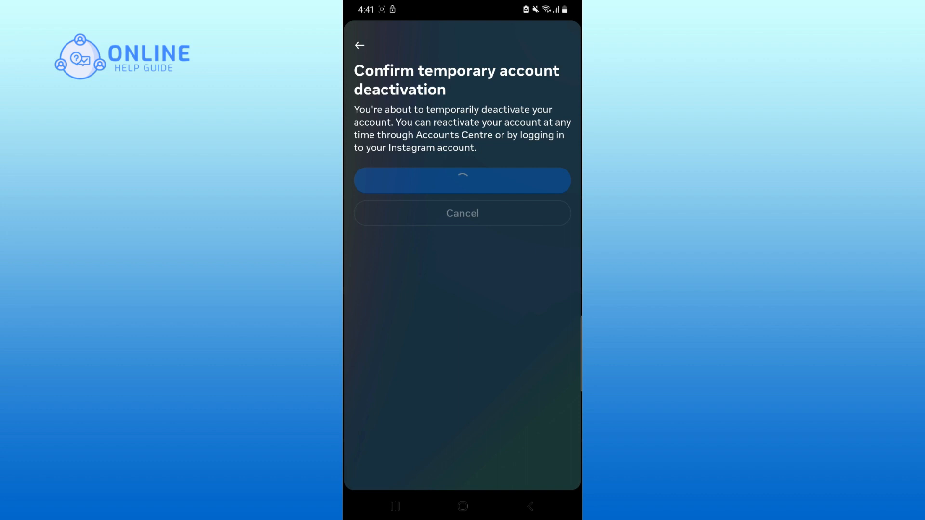
pyautogui.click(462, 180)
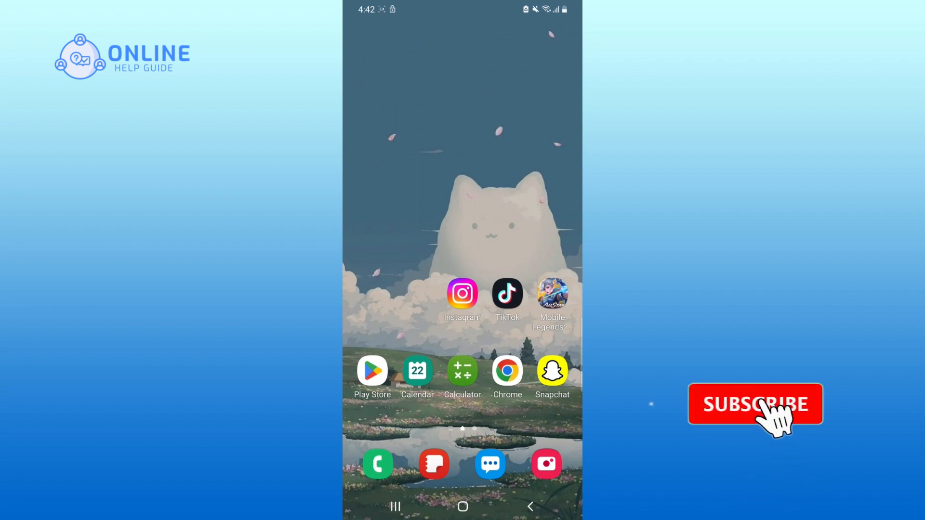
# Step: Stay on the Android home screen after deactivation completes
pyautogui.click(755, 405)
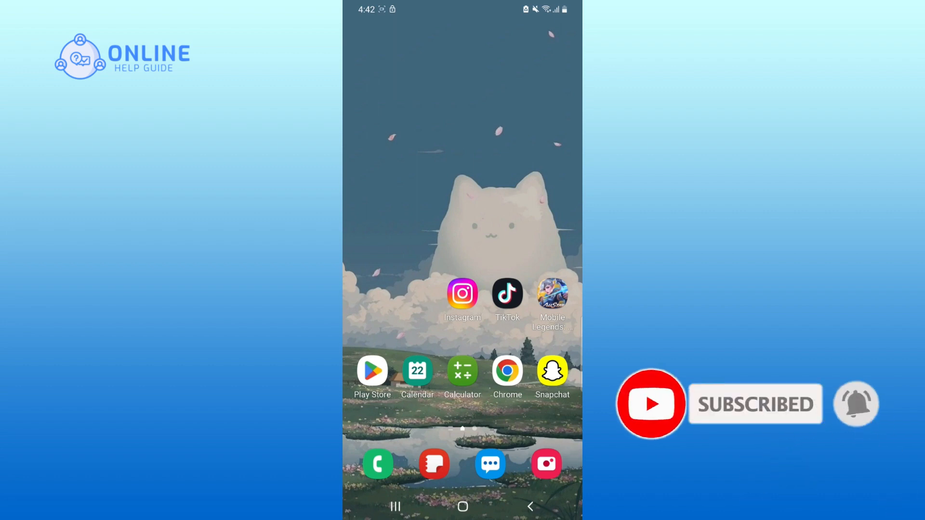